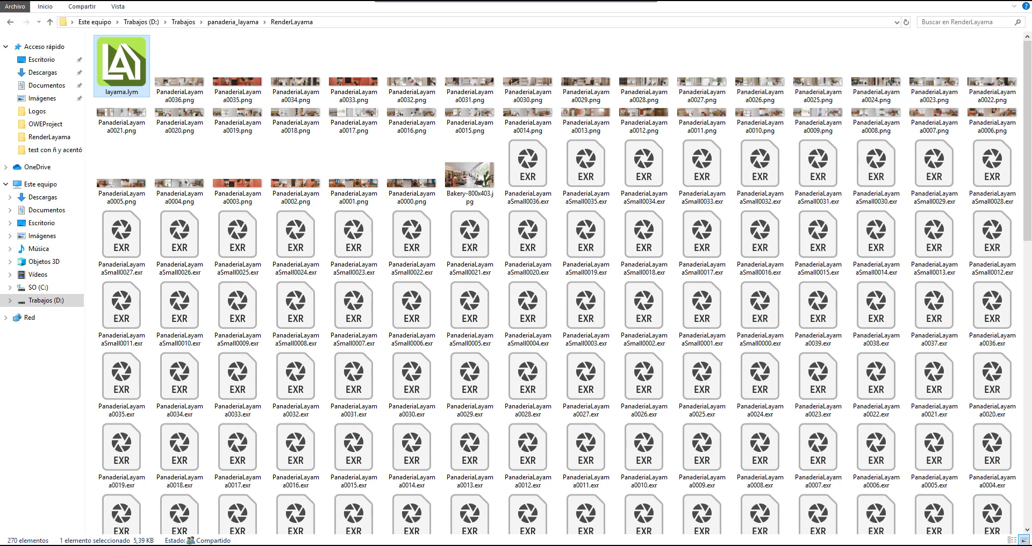
pyautogui.moveTo(140, 80)
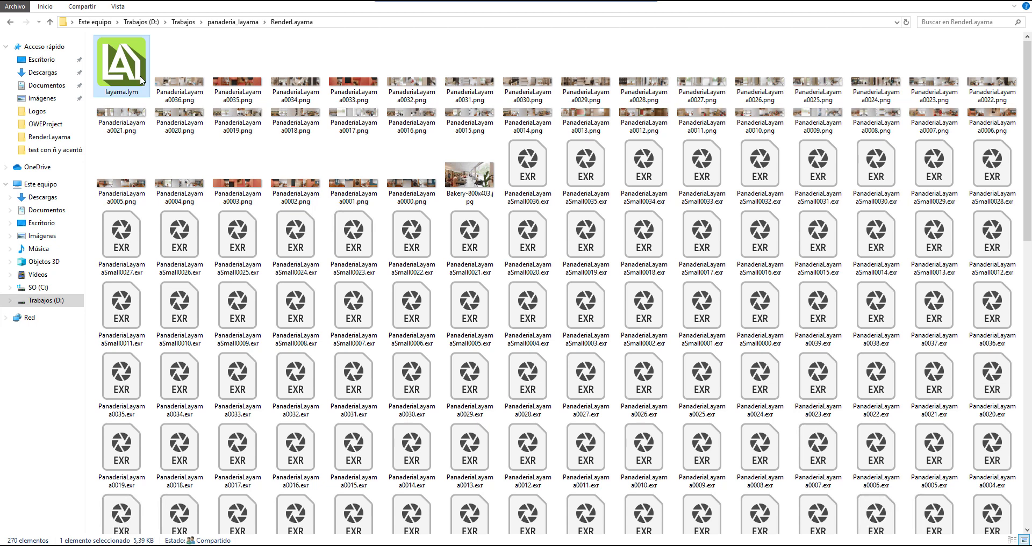
# - Open the layama.lym project in Layama
pyautogui.doubleClick(121, 62)
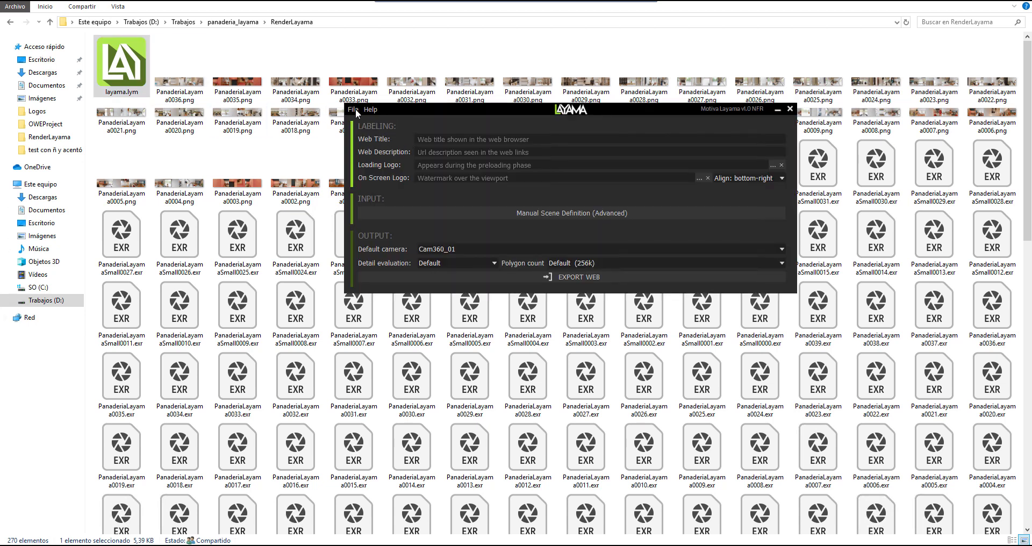
pyautogui.click(356, 109)
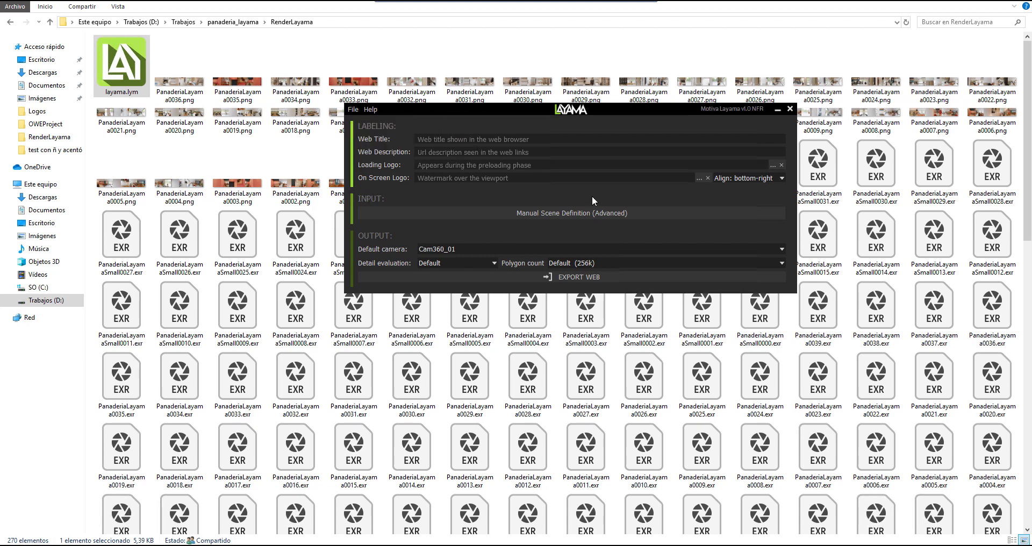
pyautogui.moveTo(491, 266)
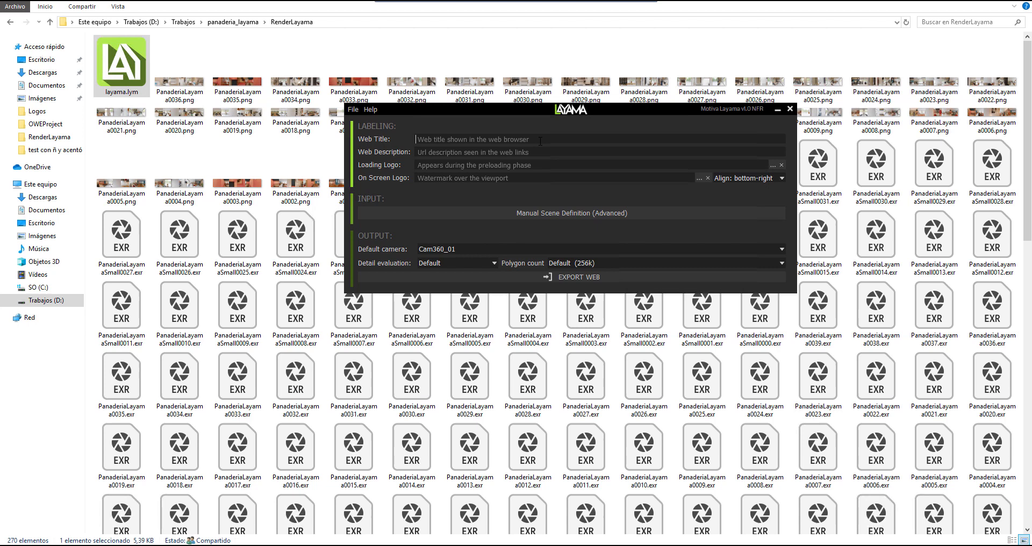
# - Set Web Title to 'My web title' and Web Description to 'My web description'
pyautogui.write('M')
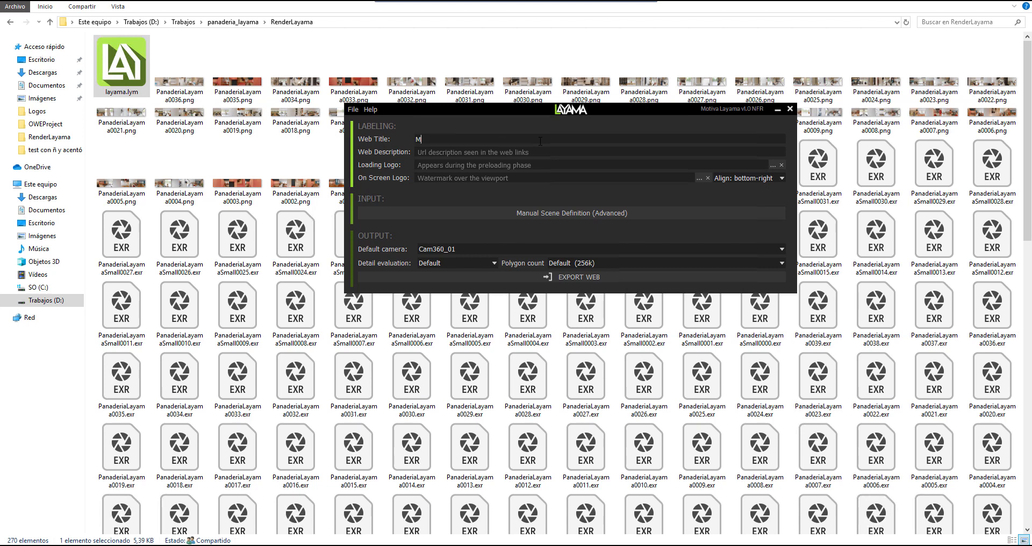
pyautogui.write('y web titl')
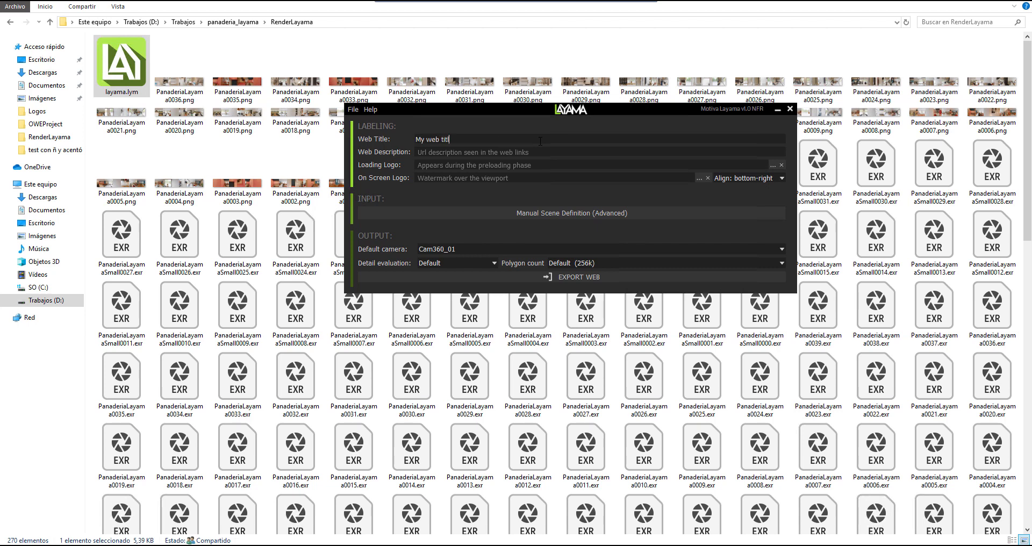
pyautogui.write('e')
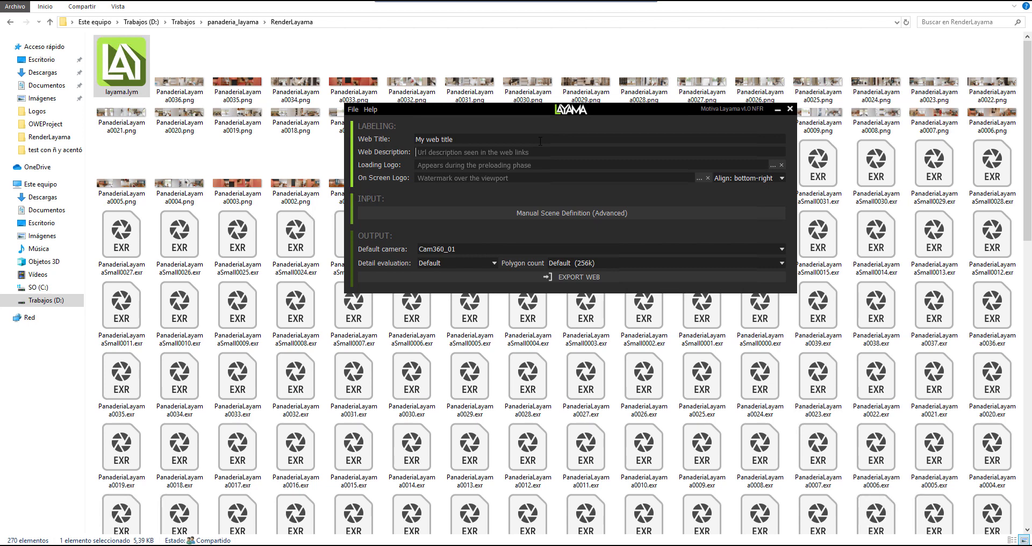
pyautogui.write('My web descript')
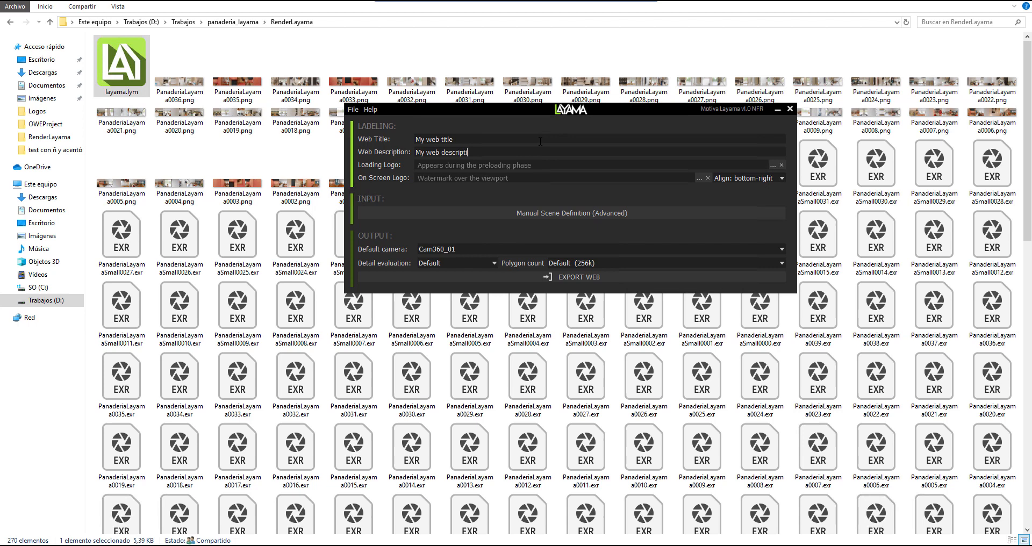
pyautogui.write('ion')
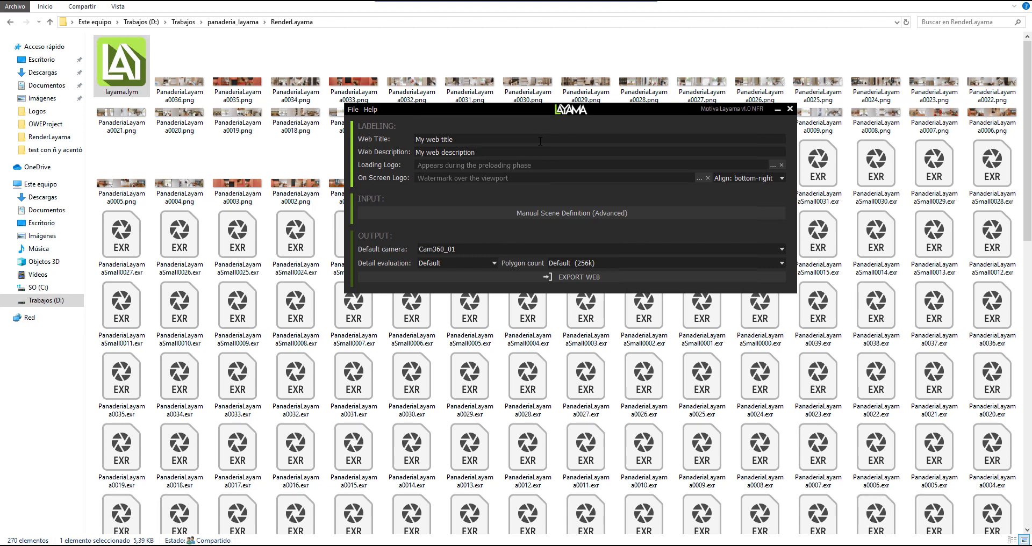
pyautogui.click(445, 152)
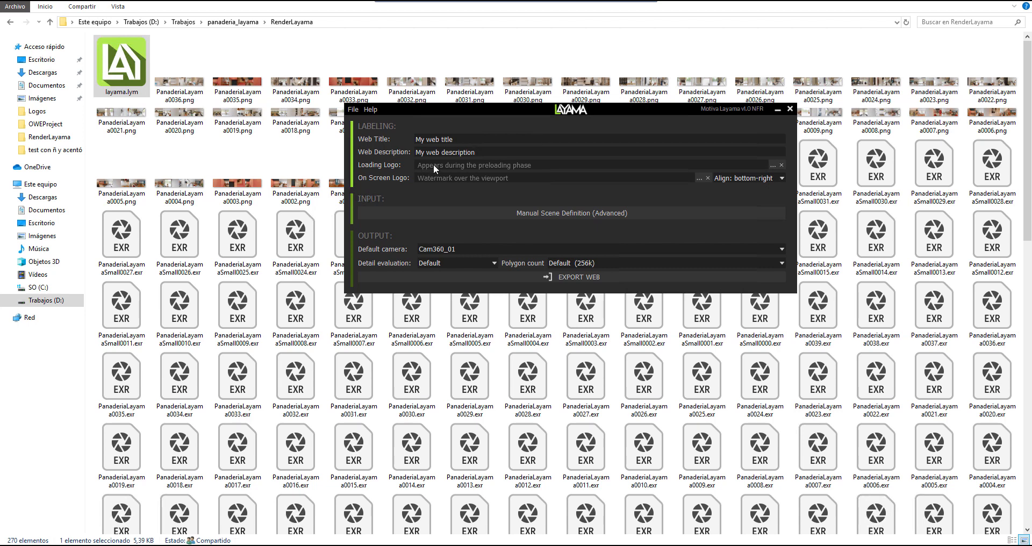
pyautogui.moveTo(617, 210)
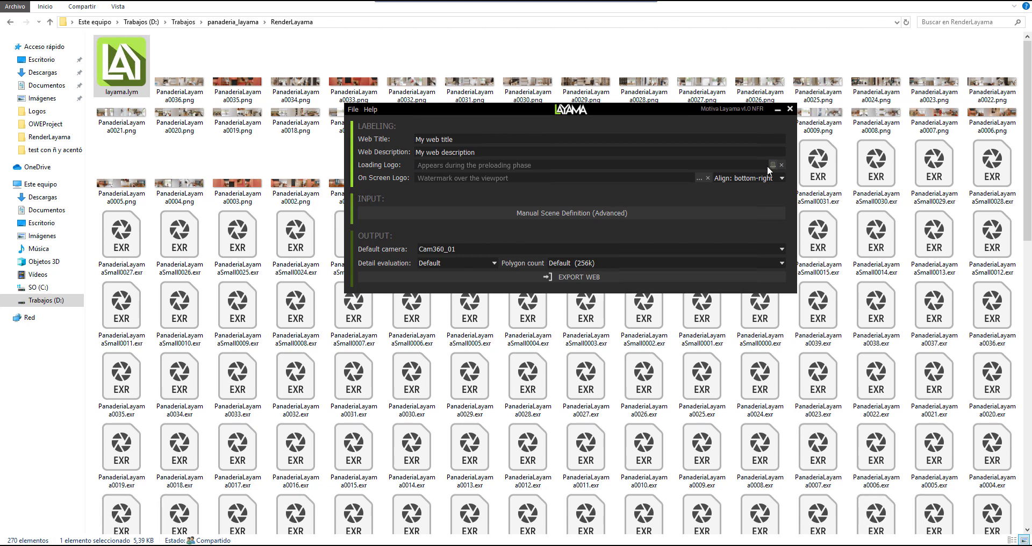
# - Use Loading.png as loading logo and On Screen.png as on-screen logo, aligned bottom-right
pyautogui.click(773, 166)
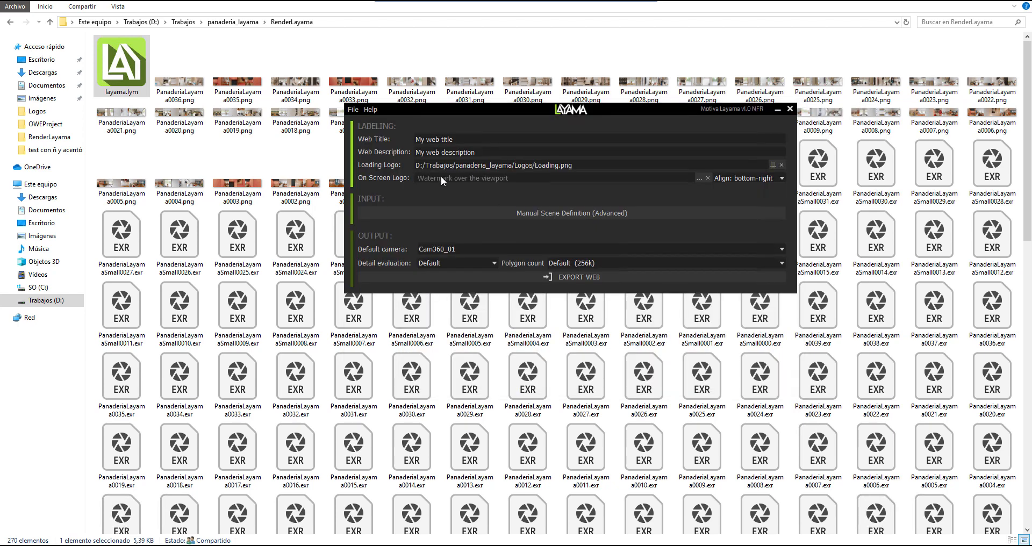
pyautogui.moveTo(473, 184)
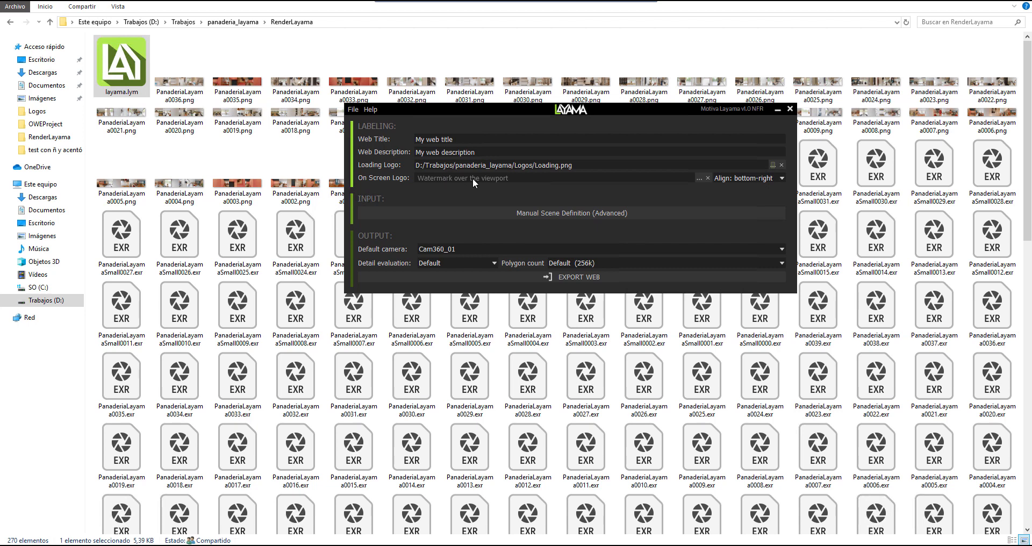
pyautogui.moveTo(495, 182)
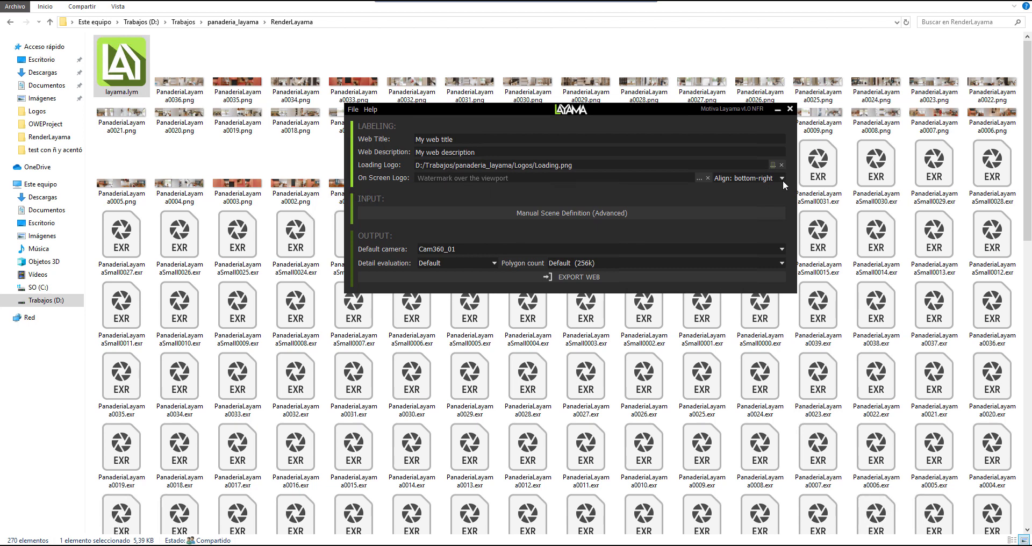
pyautogui.click(782, 178)
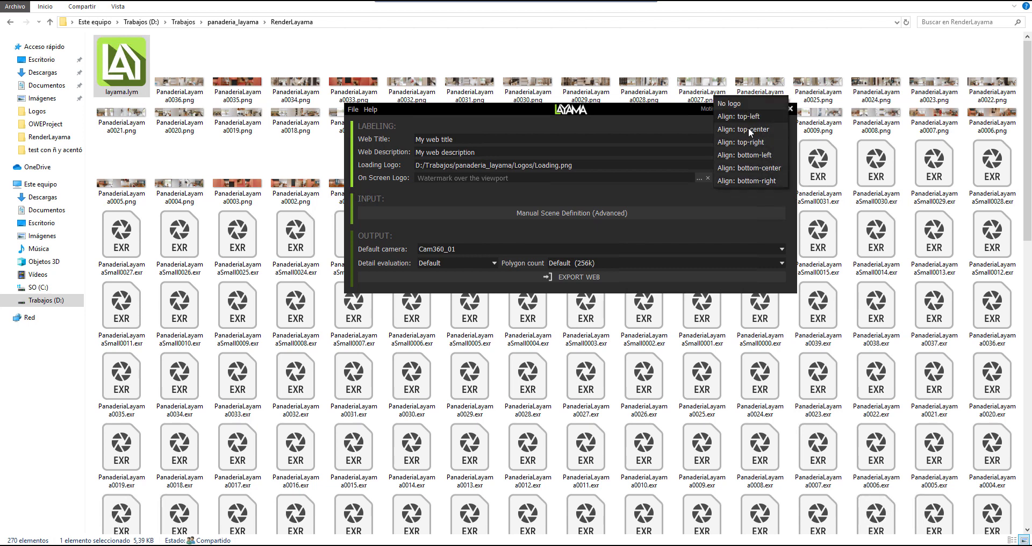
pyautogui.moveTo(742, 142)
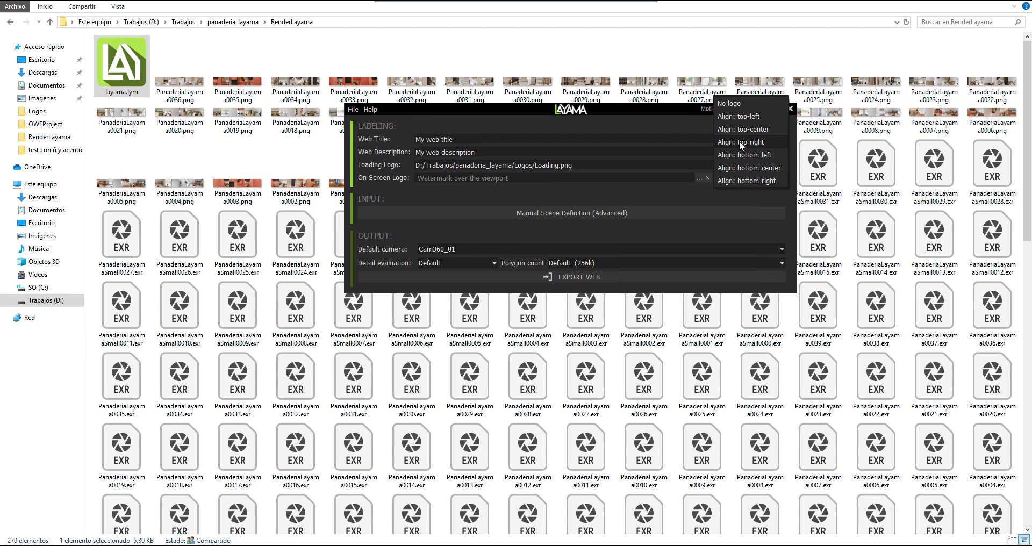
pyautogui.click(748, 180)
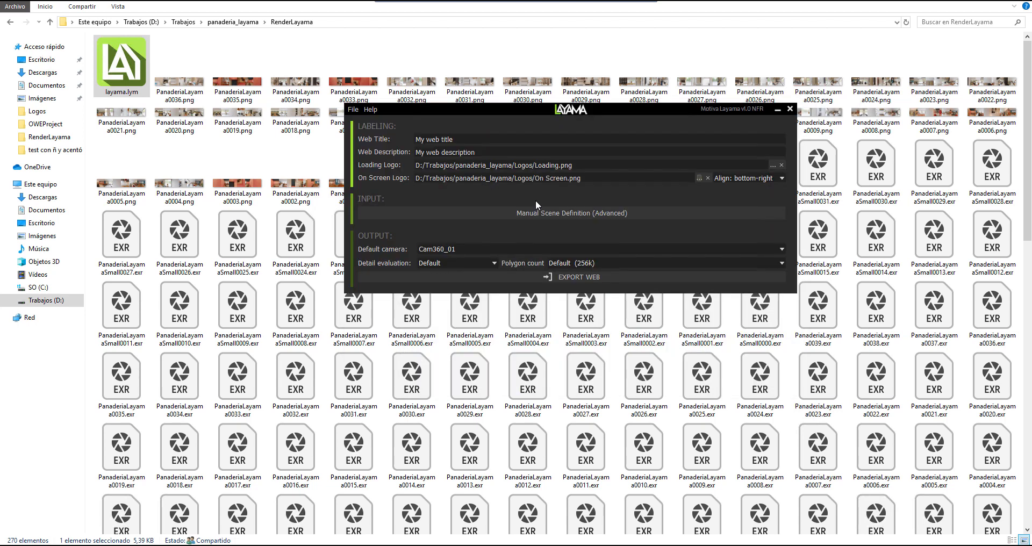
pyautogui.moveTo(559, 213)
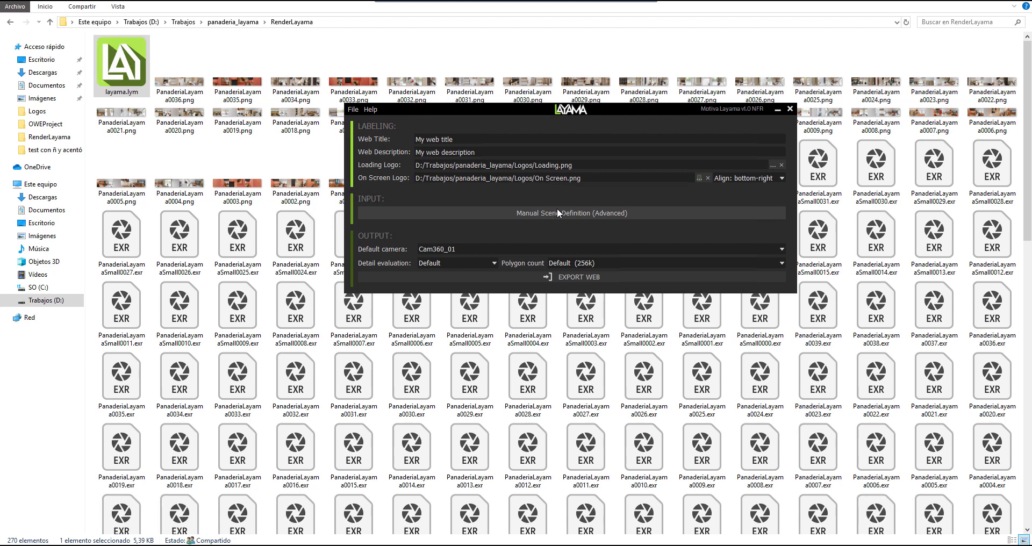
pyautogui.moveTo(559, 212)
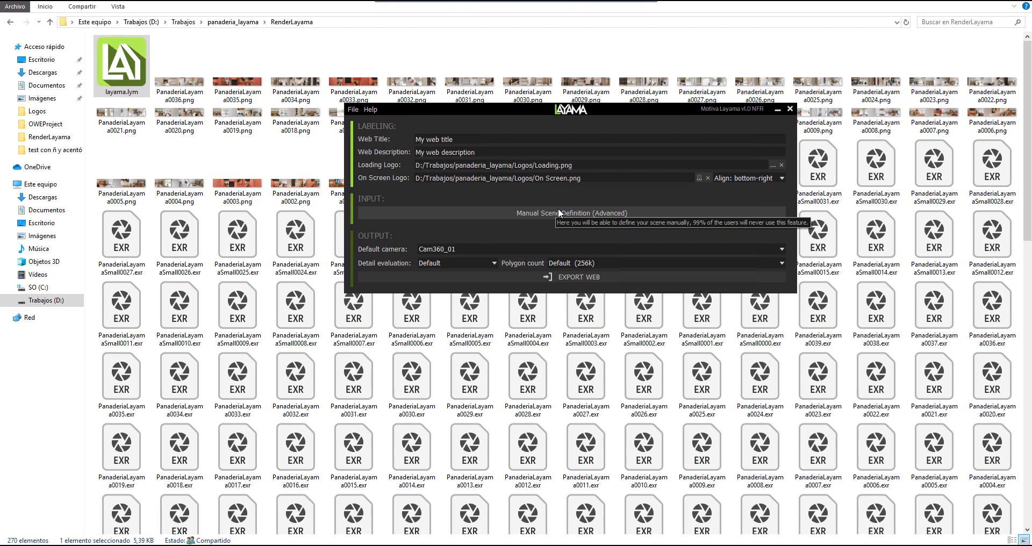
# - Rename the first camera Cam360_001 to InitialCamera in the manual scene definition
pyautogui.click(559, 212)
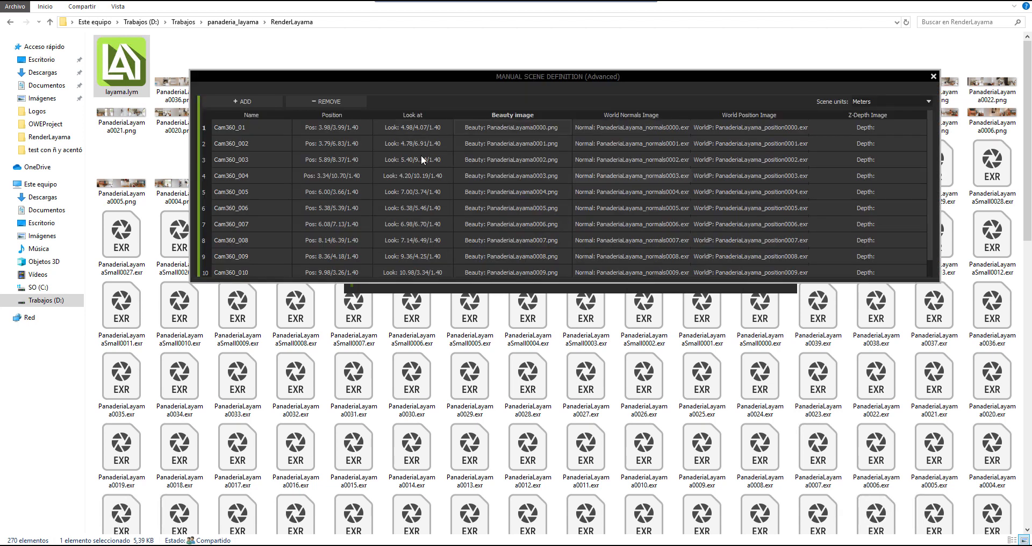
pyautogui.click(250, 143)
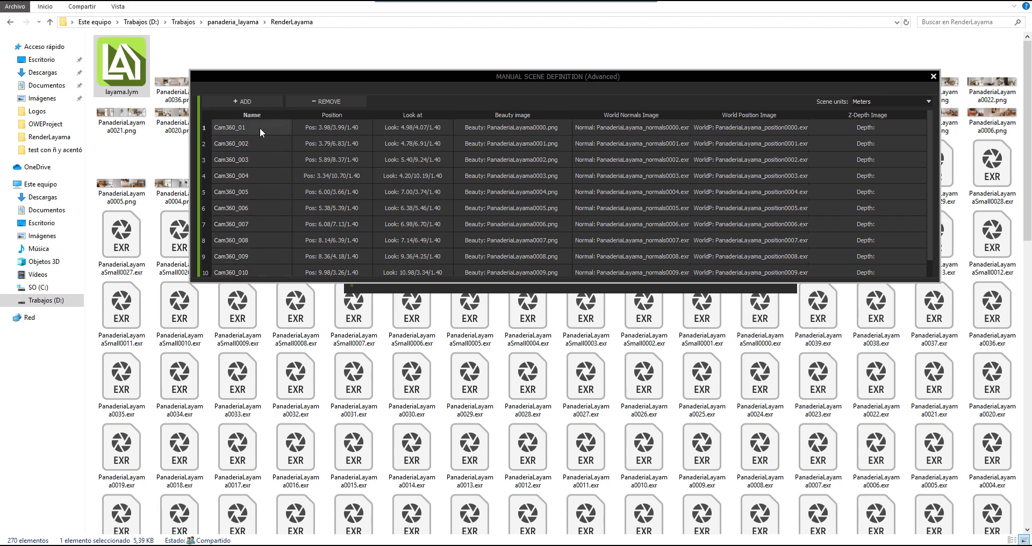
pyautogui.doubleClick(247, 127)
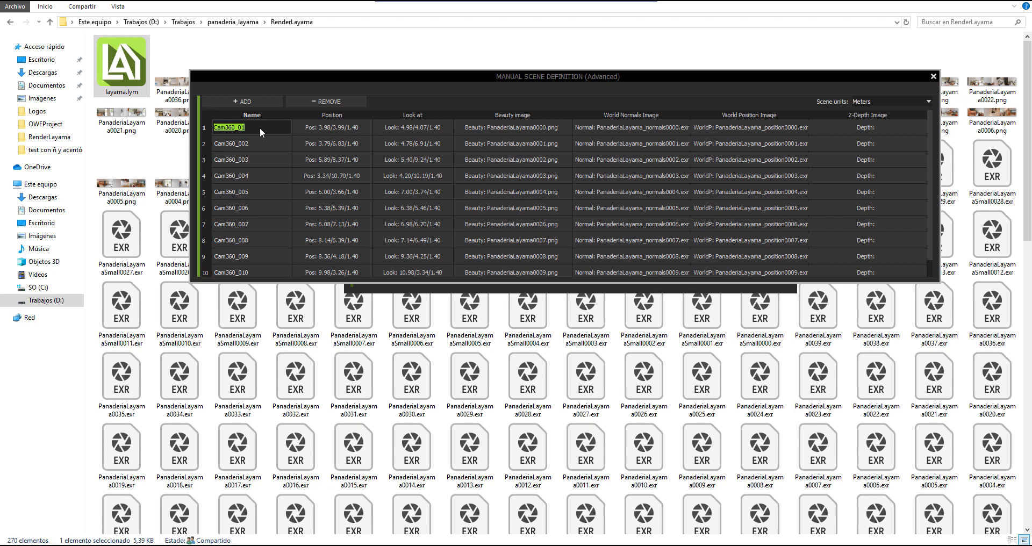
pyautogui.write('InitialCamera')
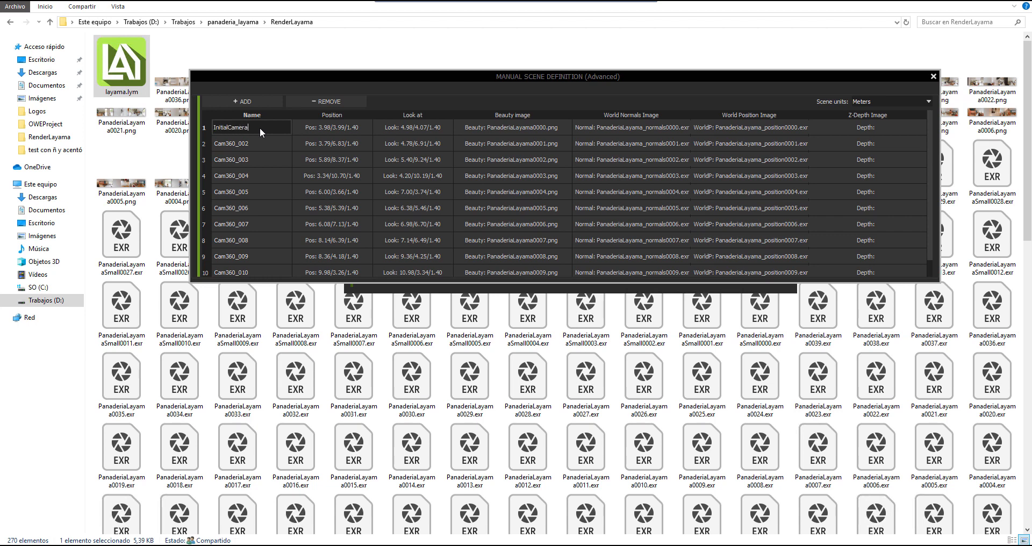
pyautogui.click(933, 76)
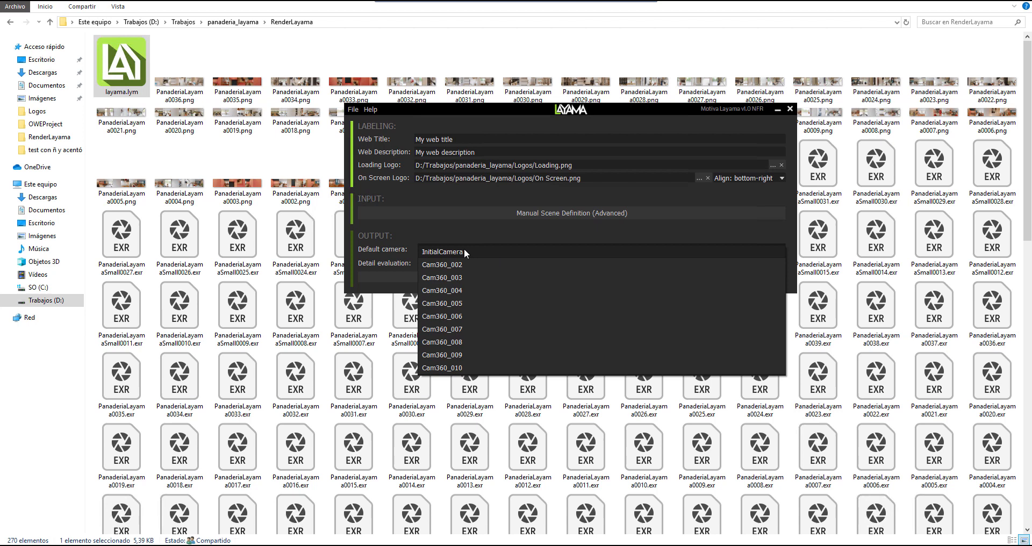
pyautogui.moveTo(463, 255)
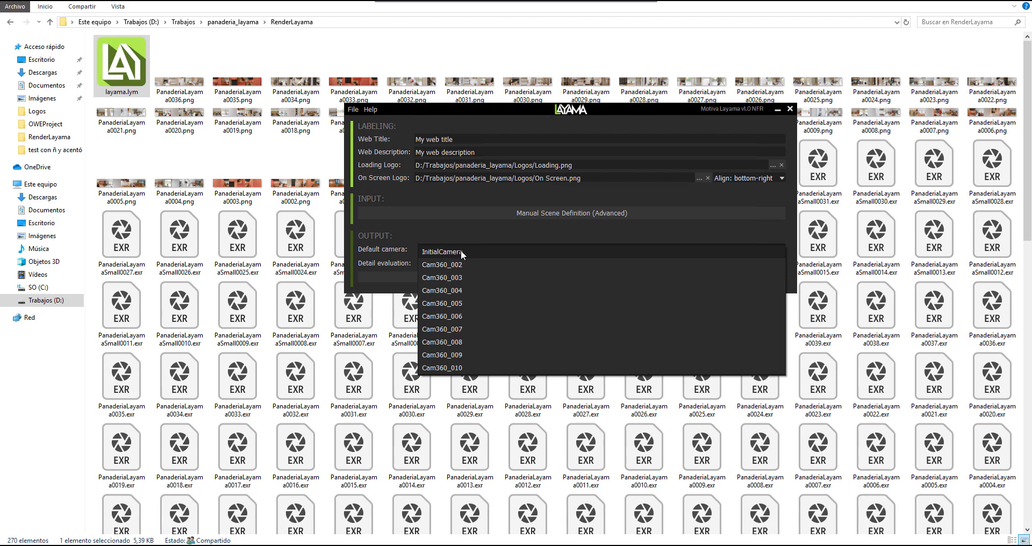
# - Choose InitialCamera as default camera, keeping detail evaluation and polygon count at Default (256k)
pyautogui.click(451, 251)
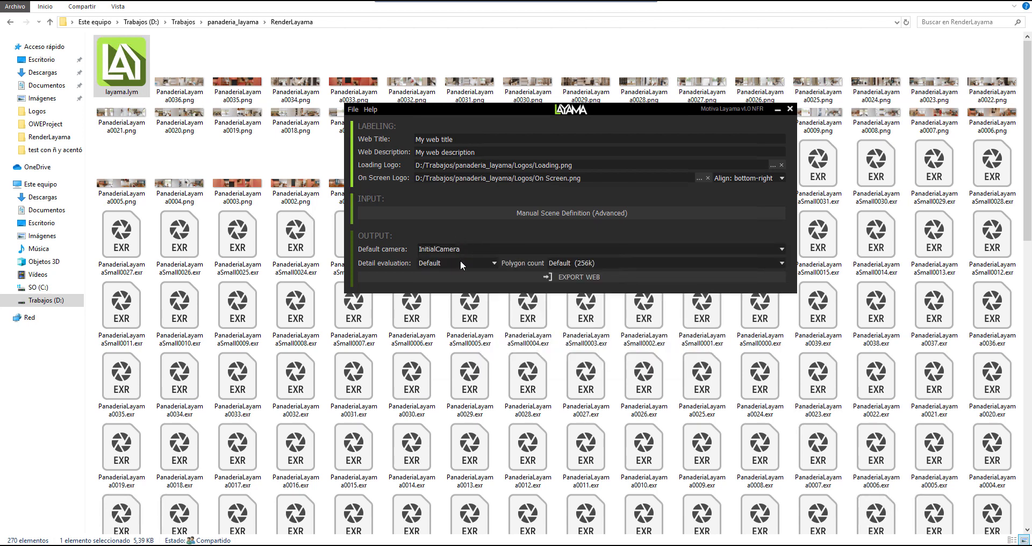
pyautogui.moveTo(461, 265)
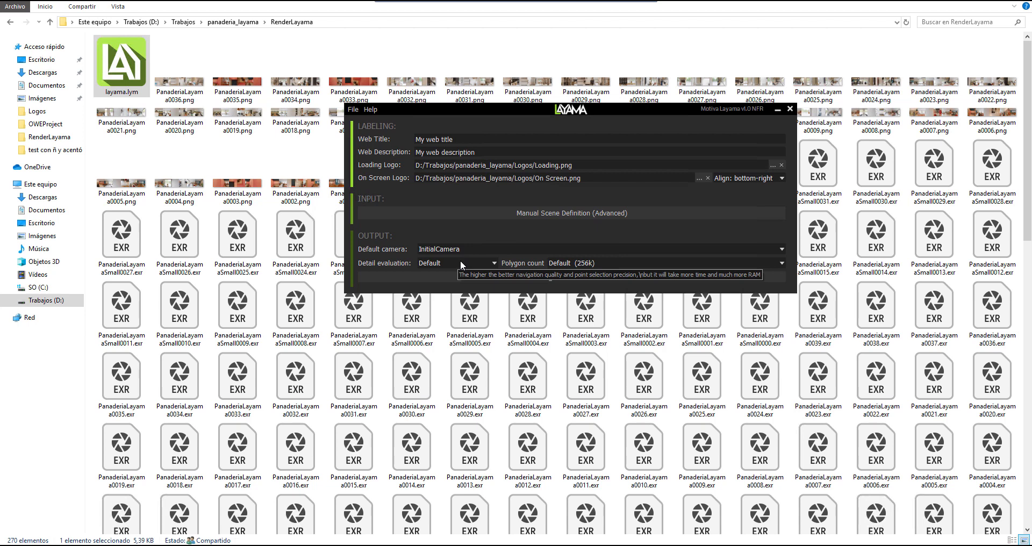
pyautogui.moveTo(464, 266)
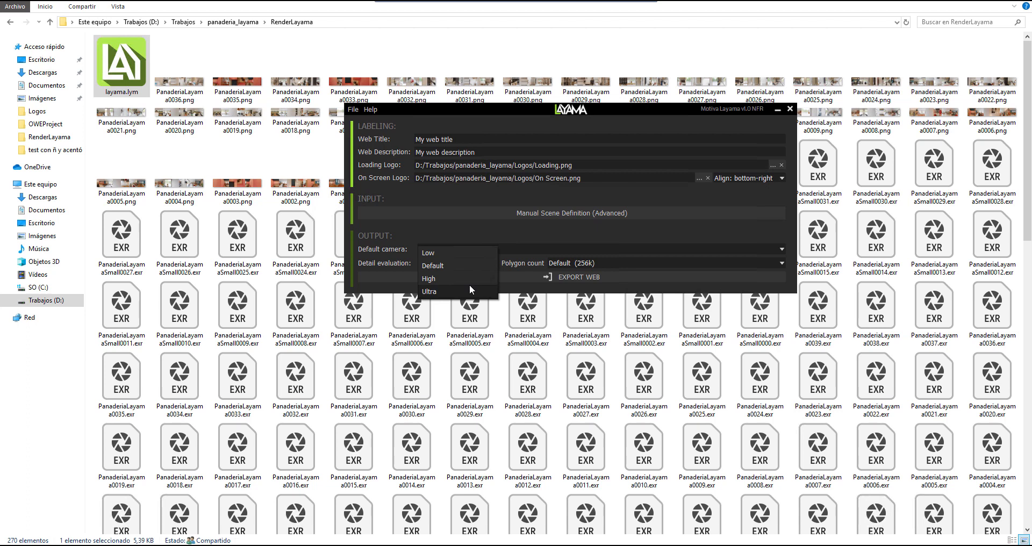
pyautogui.click(432, 265)
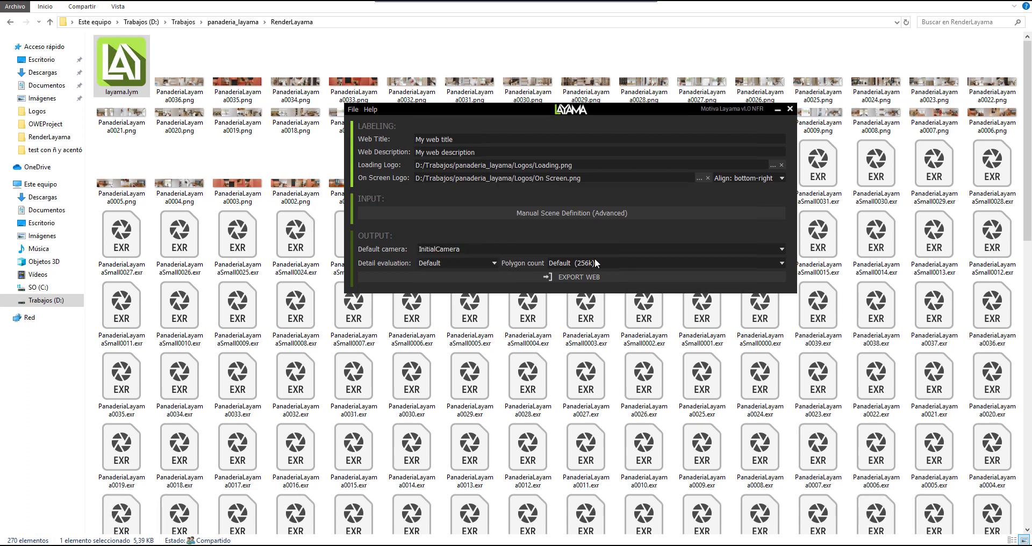
pyautogui.moveTo(649, 267)
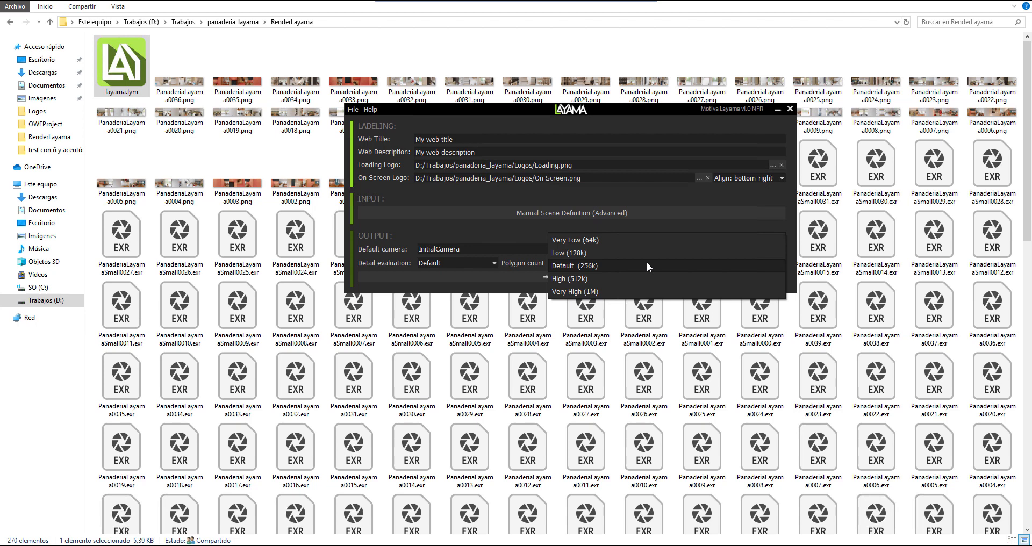
pyautogui.moveTo(639, 293)
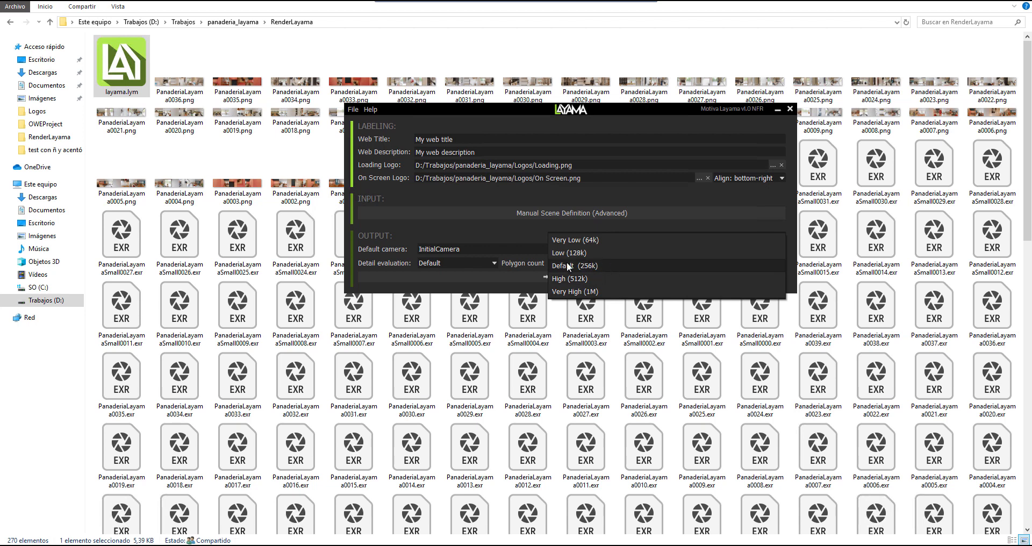
pyautogui.click(581, 266)
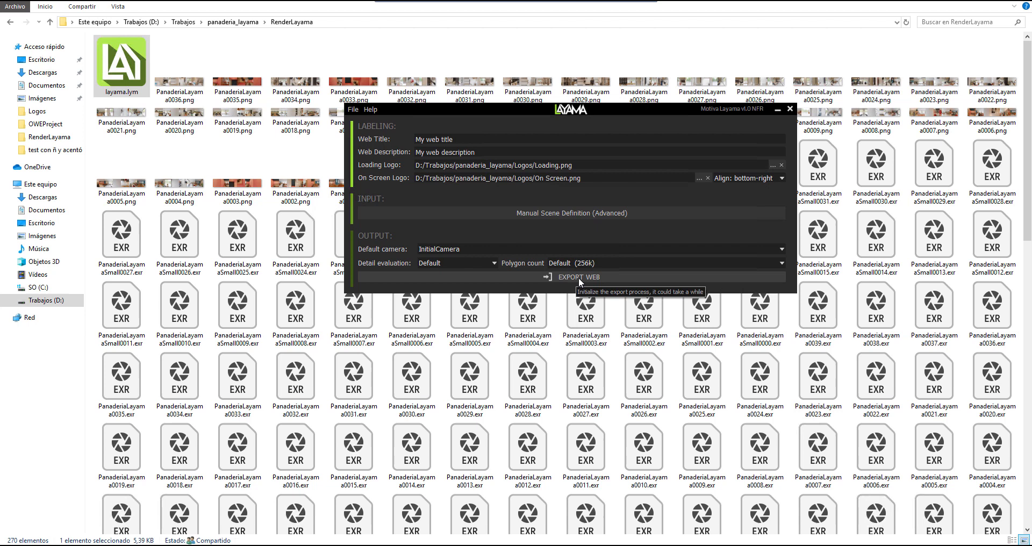
# - Export the web into a new 'exported web' folder and acknowledge the finished notice
pyautogui.click(577, 276)
pyautogui.write('exported web')
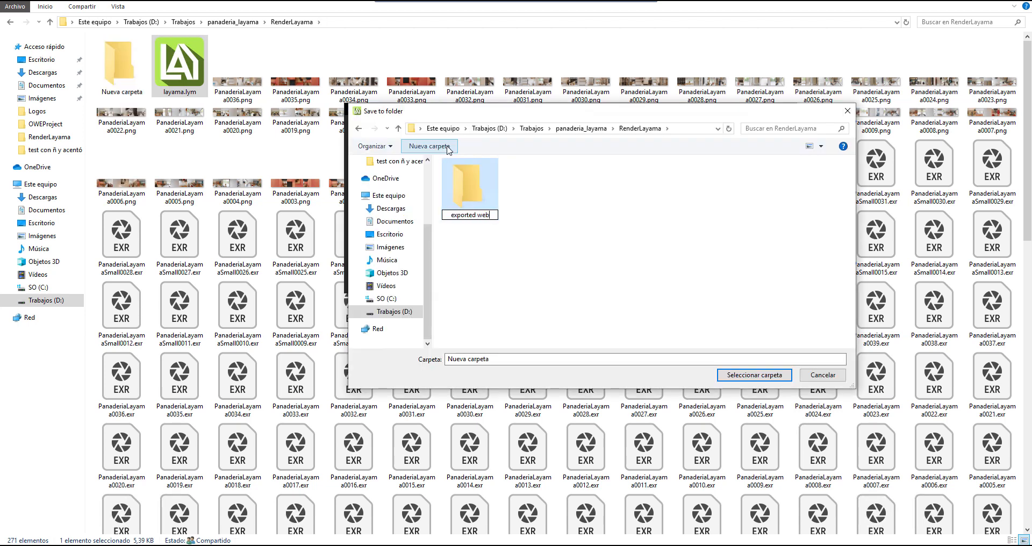
pyautogui.click(754, 375)
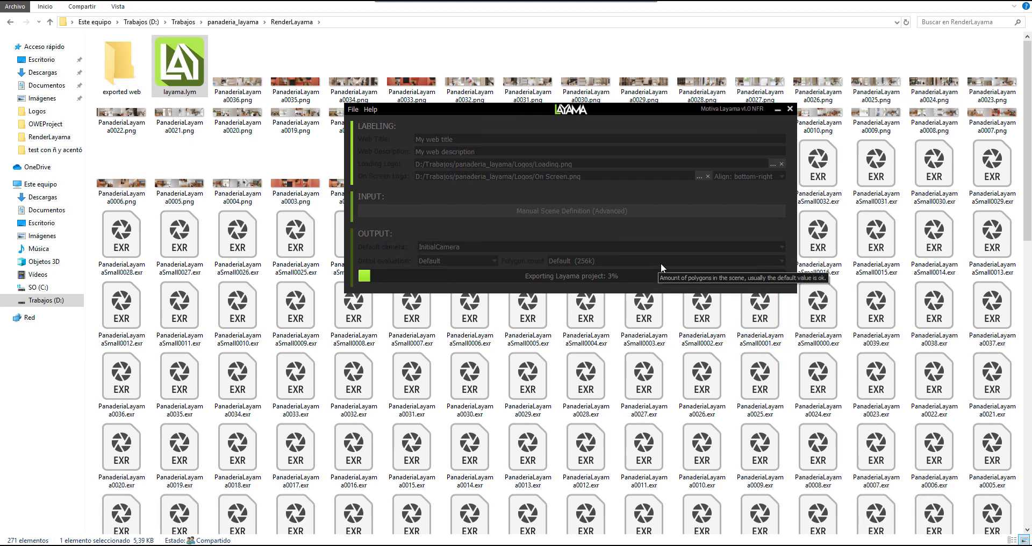
pyautogui.moveTo(697, 251)
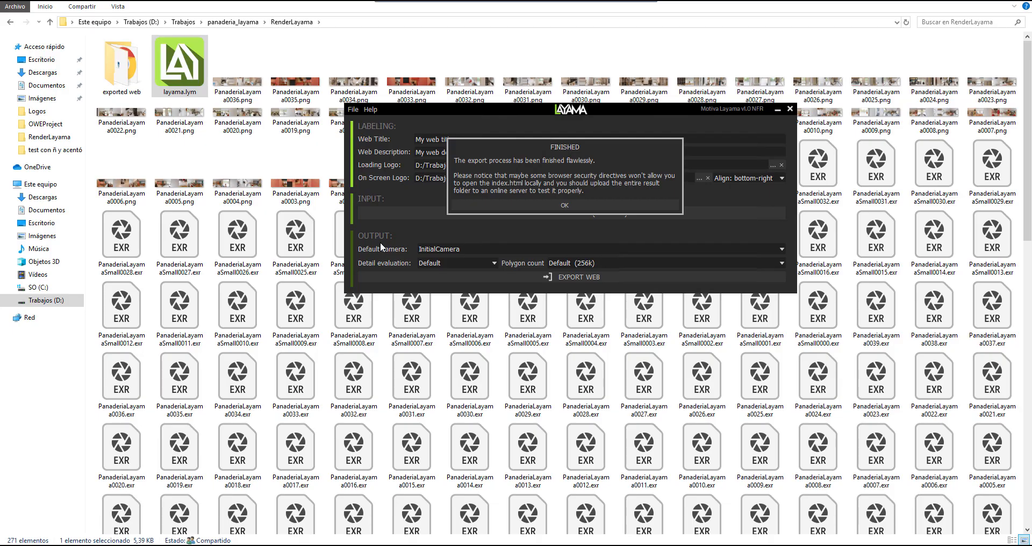
pyautogui.moveTo(507, 102)
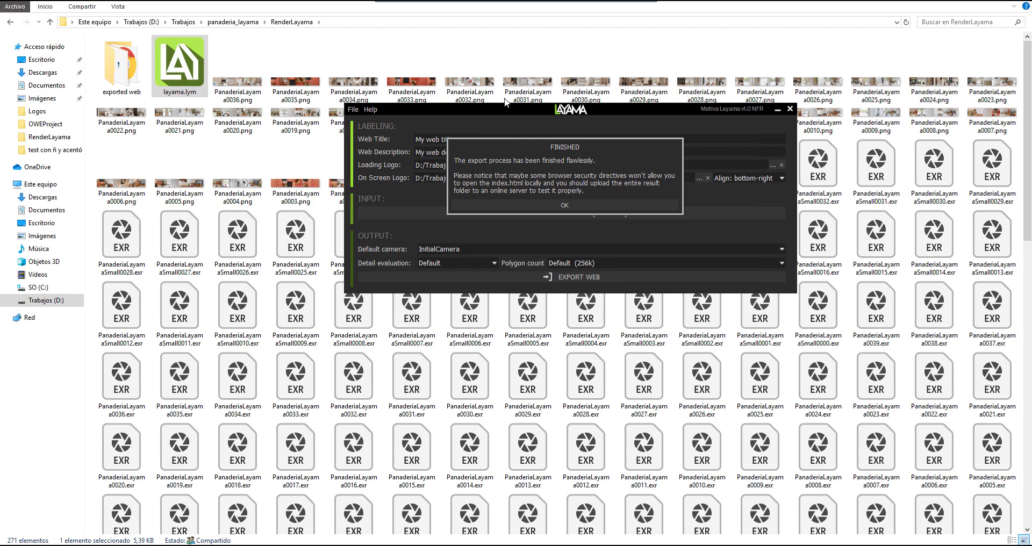
pyautogui.moveTo(568, 170)
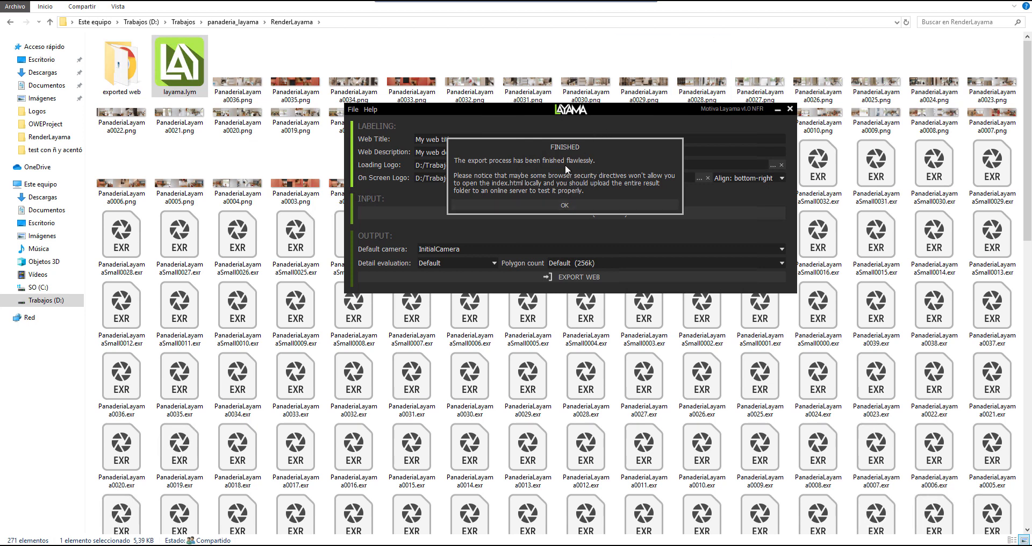
pyautogui.click(565, 204)
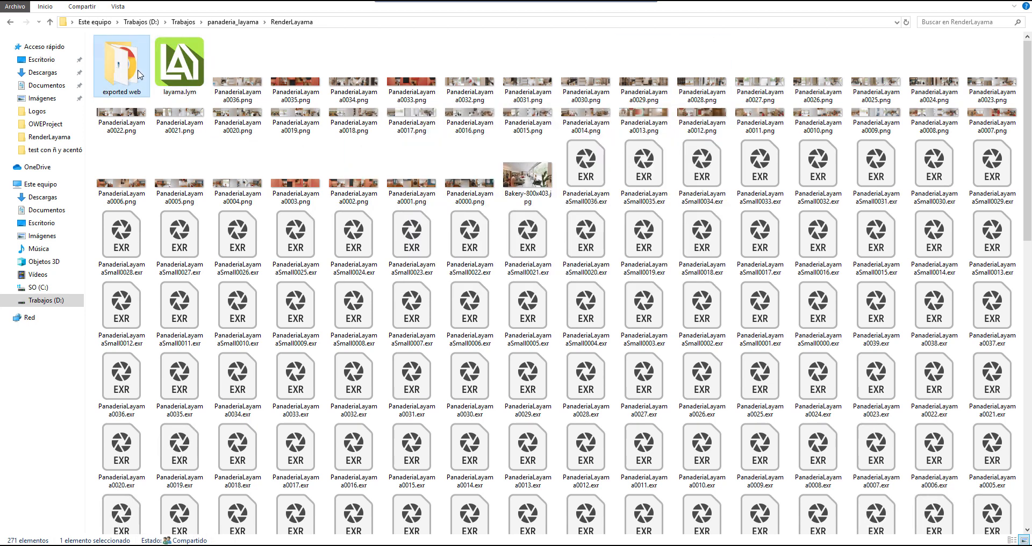
# - Open the exported index.html with Microsoft Edge from its context menu
pyautogui.rightClick(298, 137)
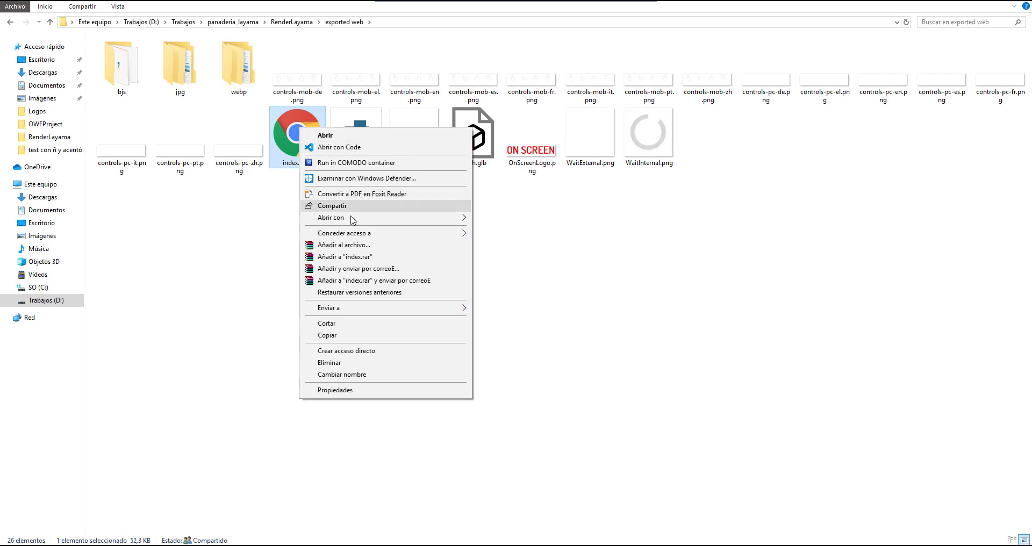
pyautogui.click(331, 218)
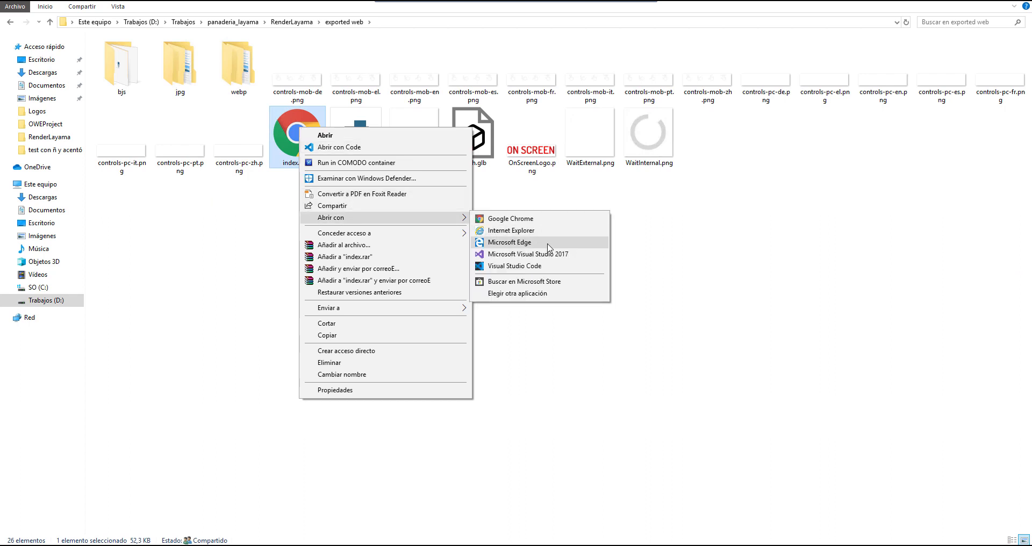
pyautogui.click(509, 242)
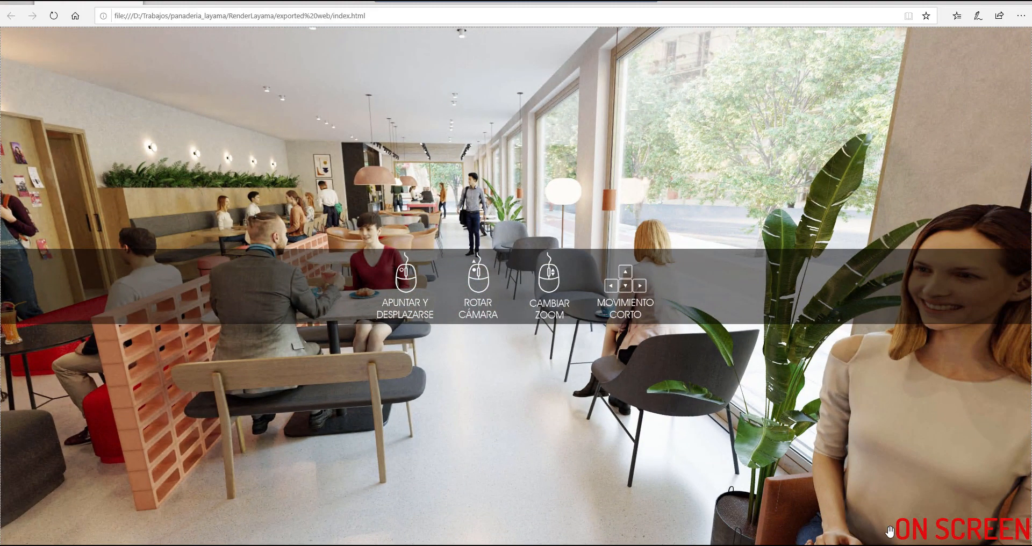
pyautogui.moveTo(503, 369)
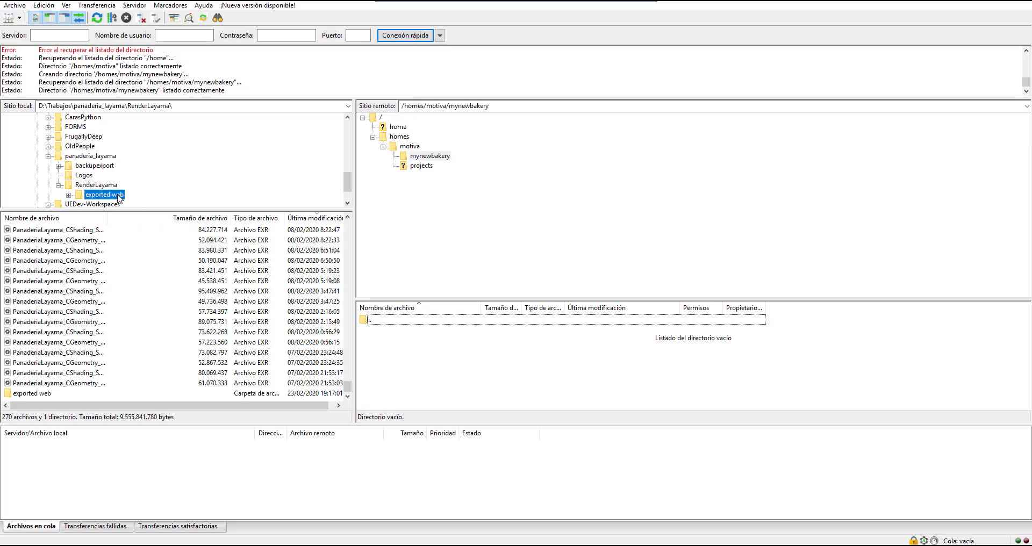
# - Open the local exported web folder so index.html lists beside the empty mynewbakery directory
pyautogui.doubleClick(103, 194)
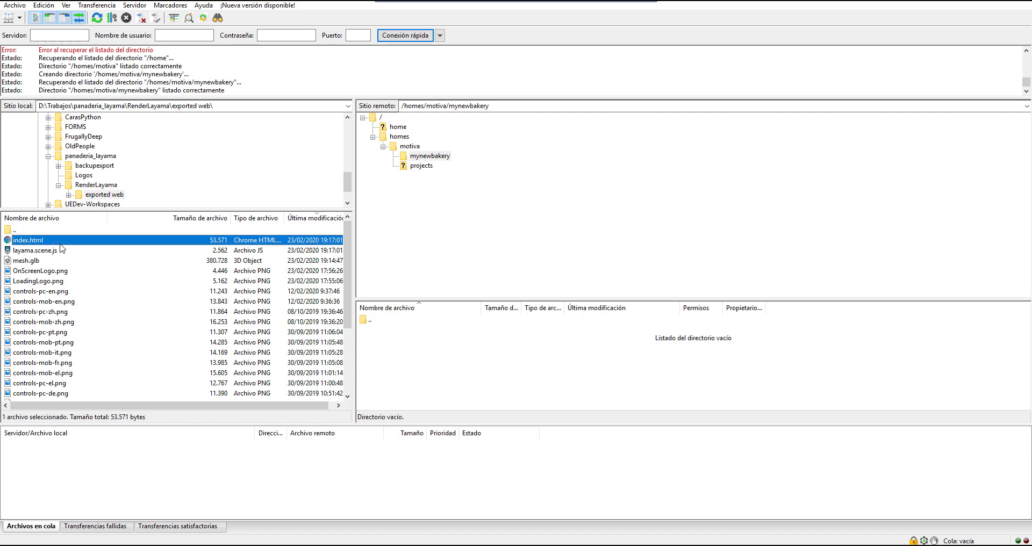